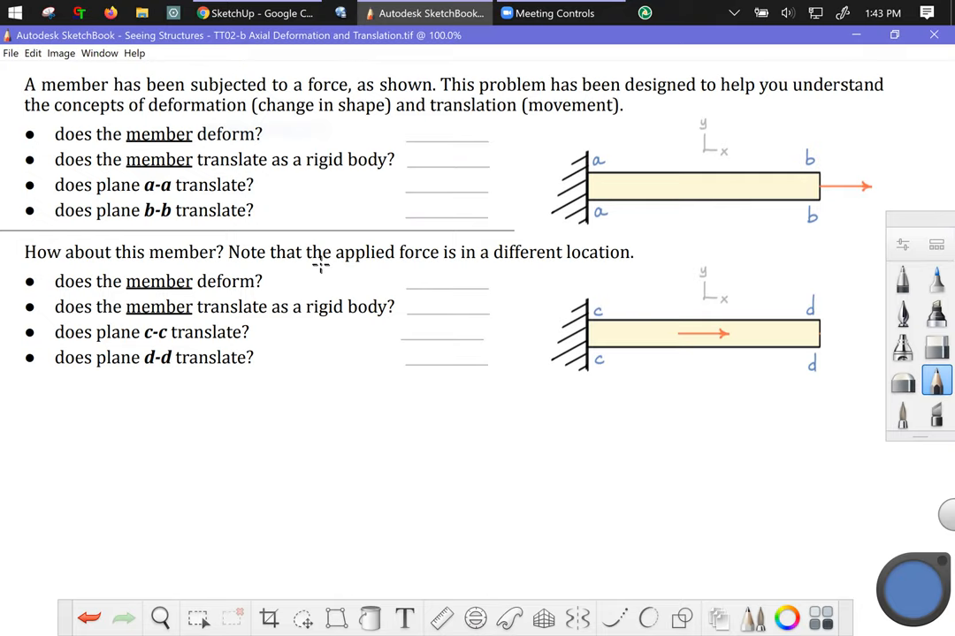
Pick pink in the colour puck for the next annotations.
left_click(902, 313)
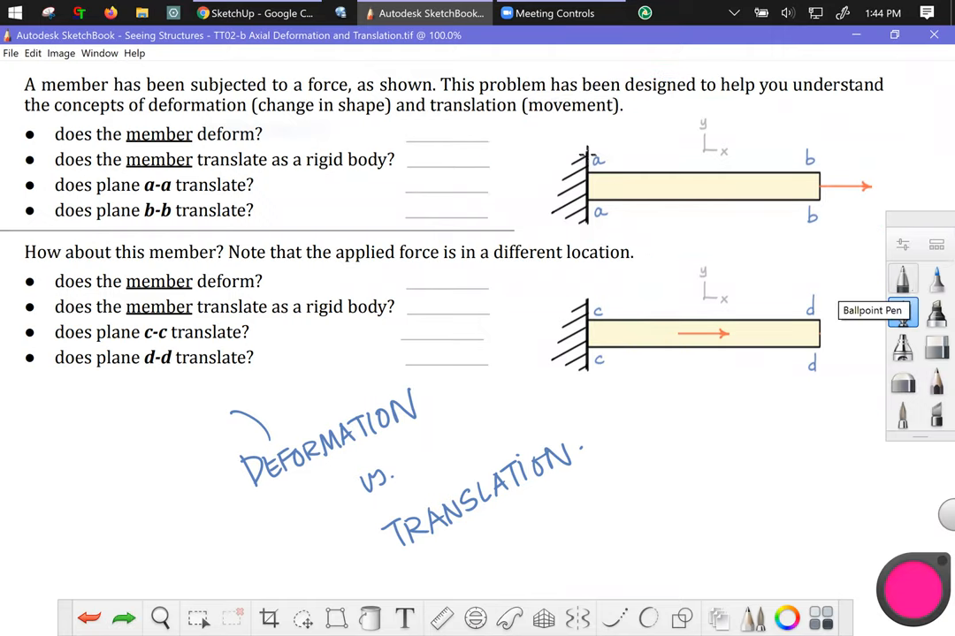
With the Ballpoint Pen, circle fixed end a-a and wavy-underline TRANSLATION in pink.
left_click(902, 313)
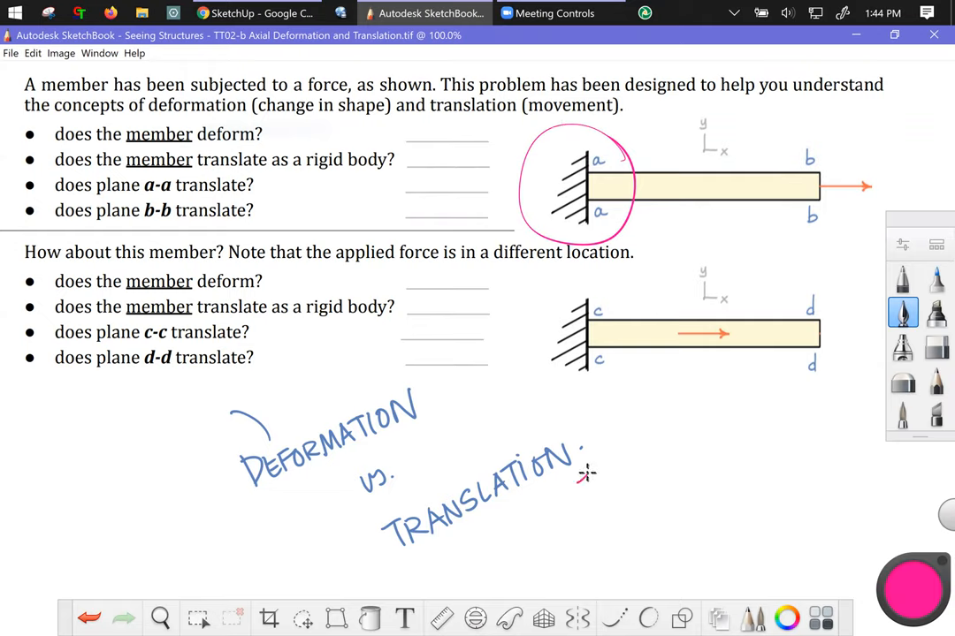
left_click_drag(442, 566, 583, 473)
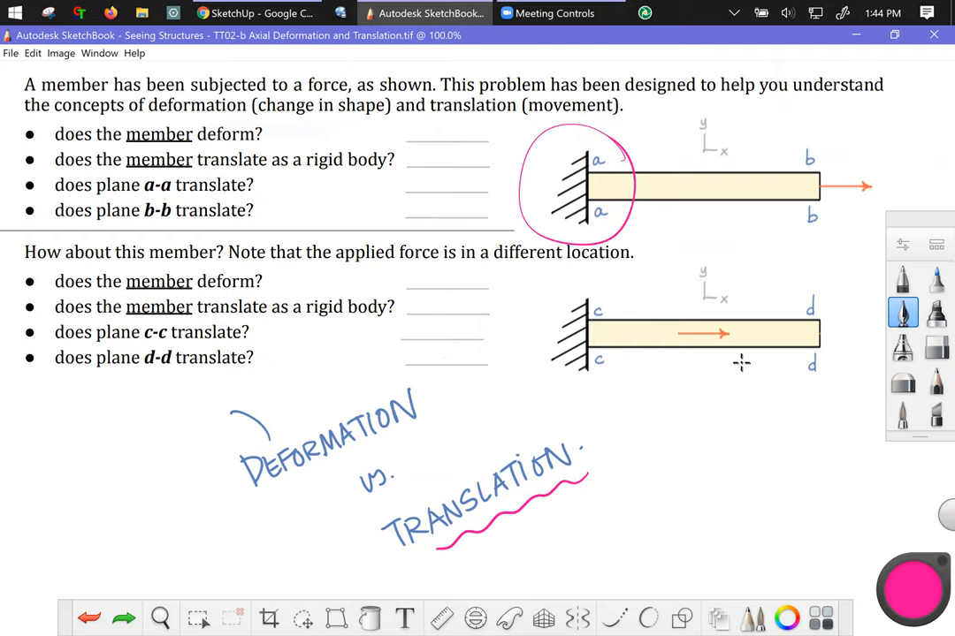
left_click_drag(676, 383, 742, 367)
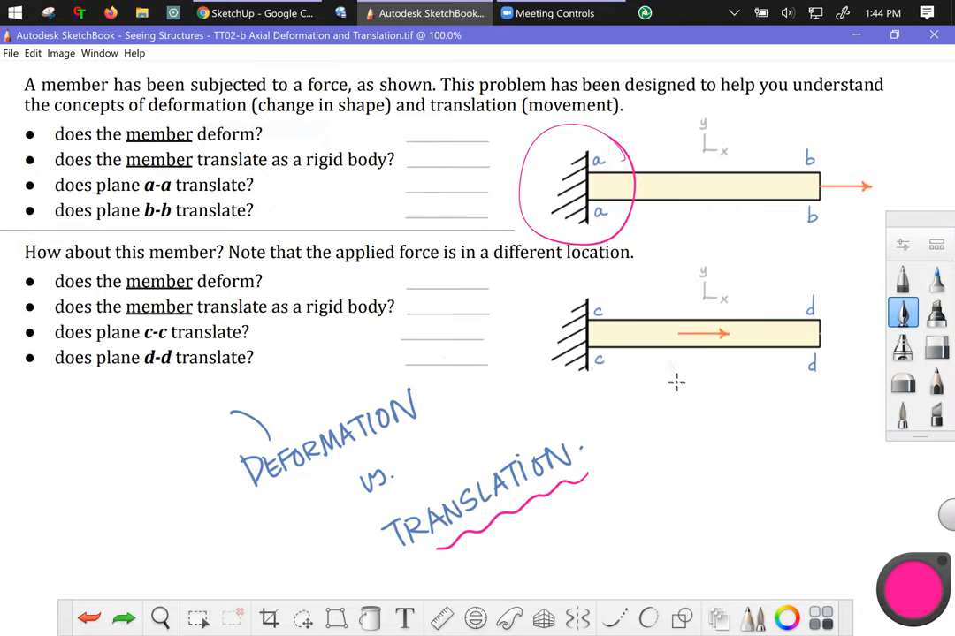
mouse_move(681, 378)
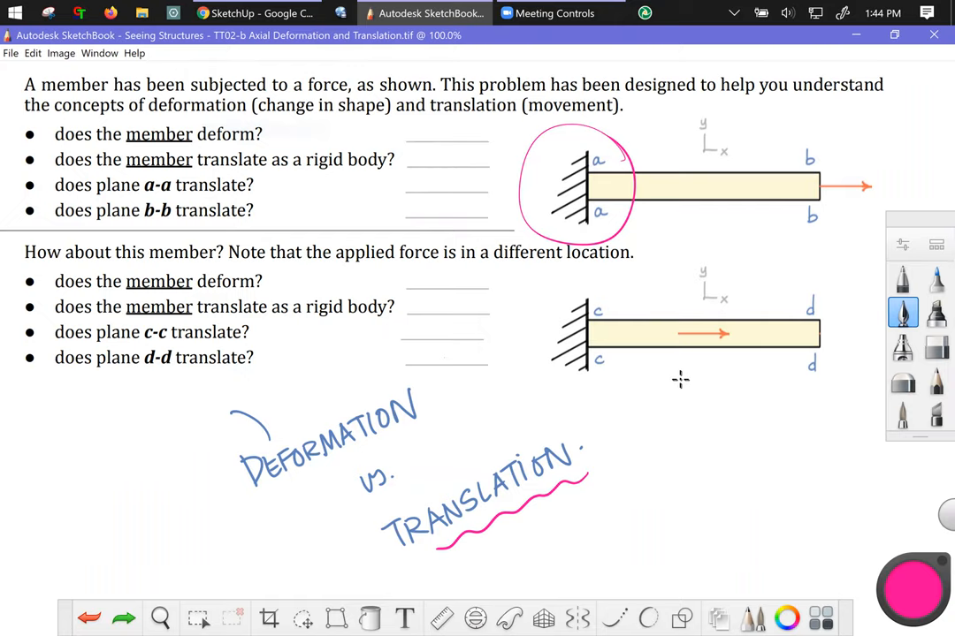
mouse_move(458, 77)
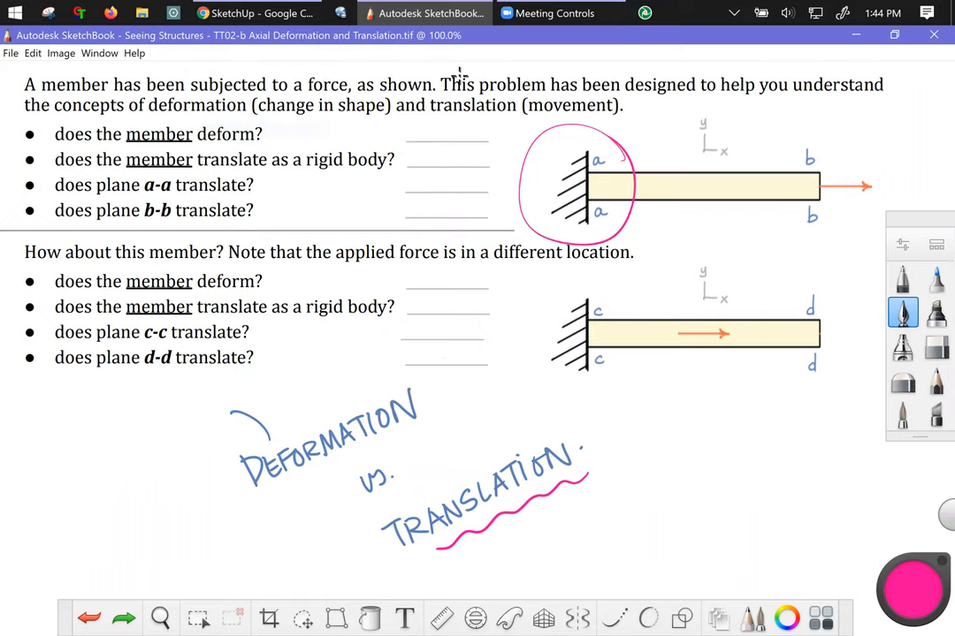
Switch to the SketchUp Chrome tab showing the a-a, b-b, c-c, d-d bars.
left_click(256, 13)
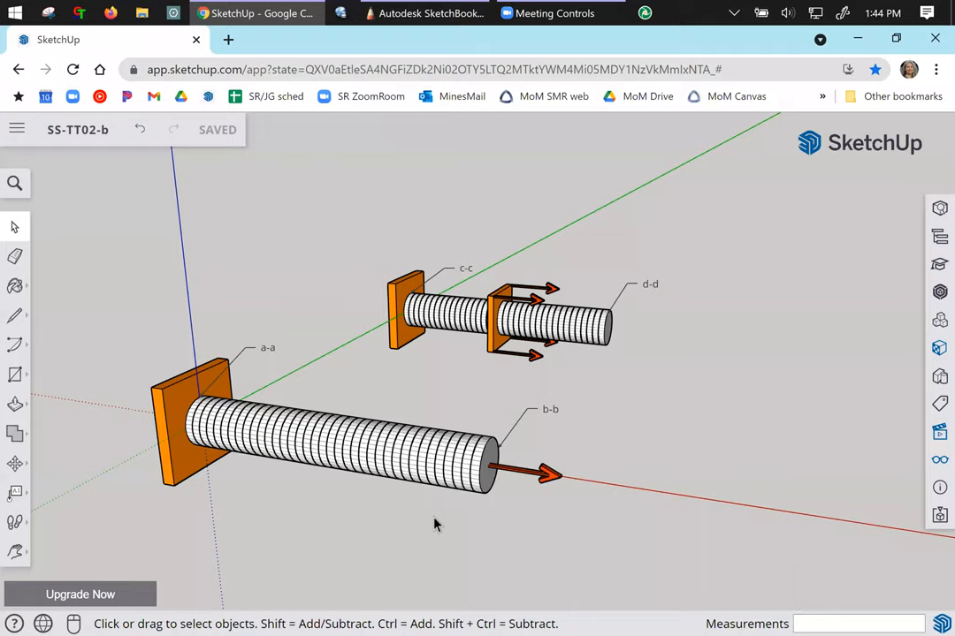
mouse_move(112, 296)
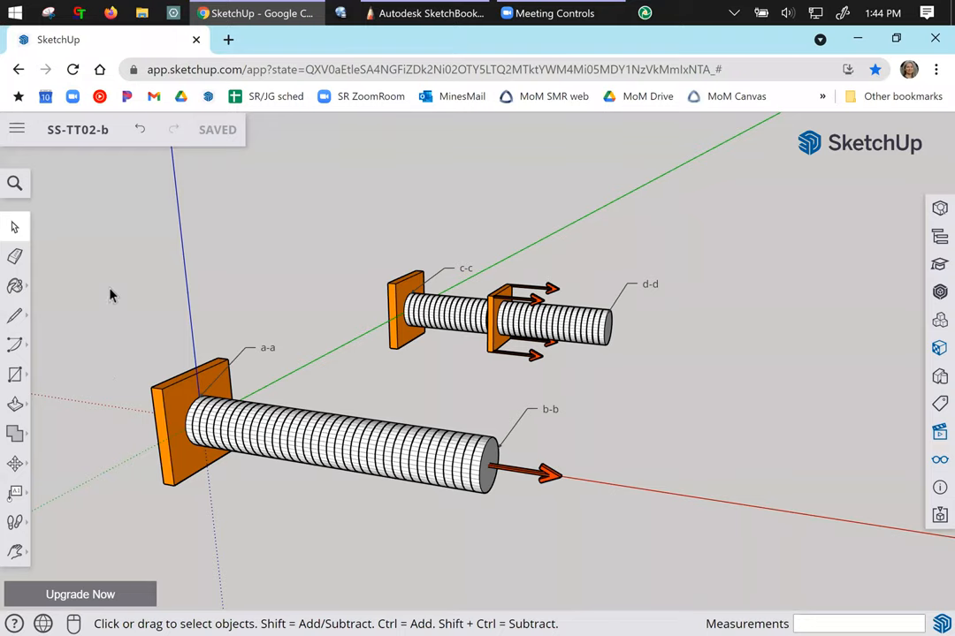
mouse_move(257, 363)
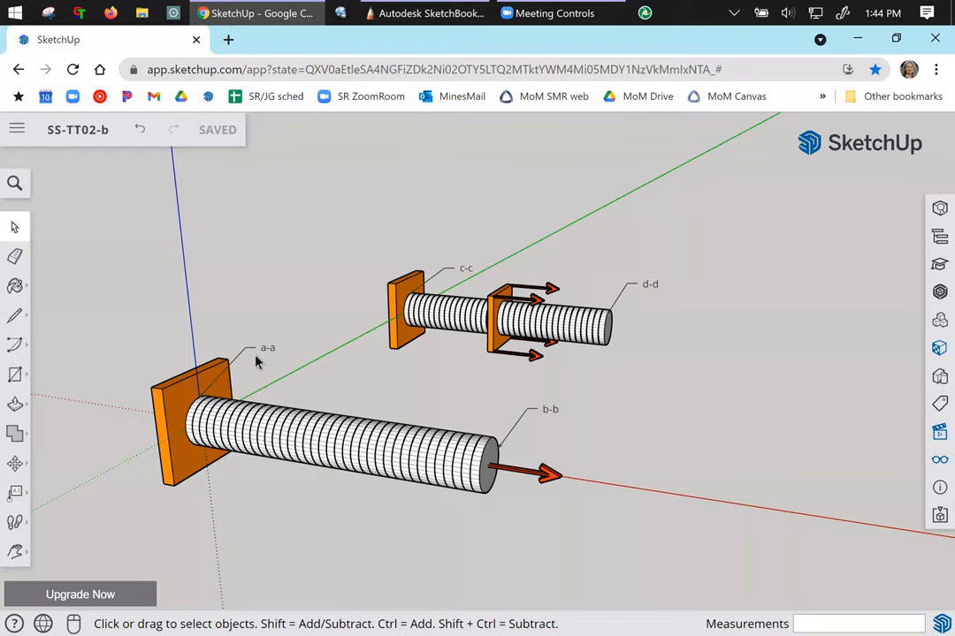
mouse_move(515, 435)
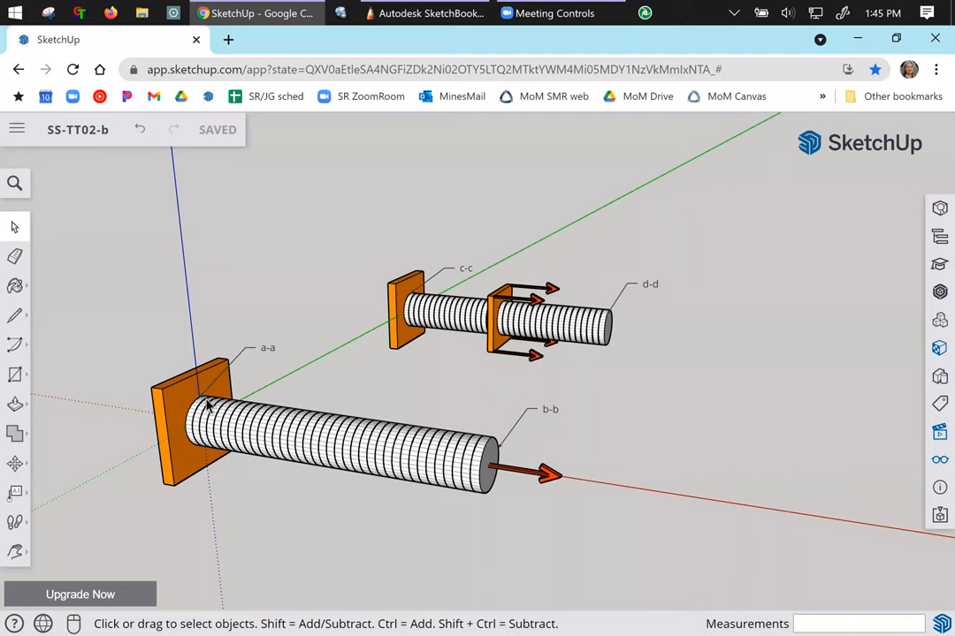
mouse_move(207, 407)
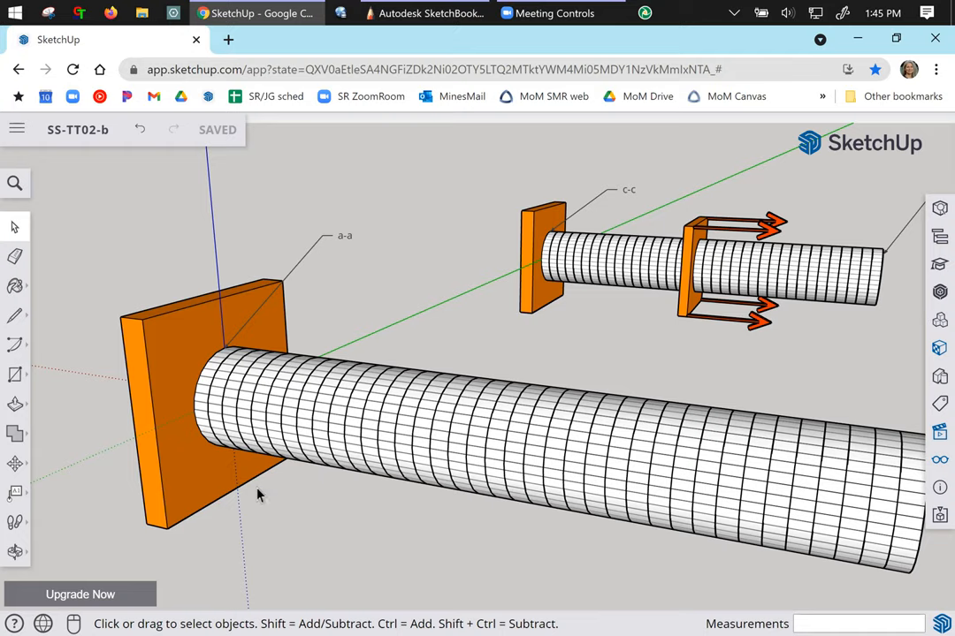
mouse_move(240, 504)
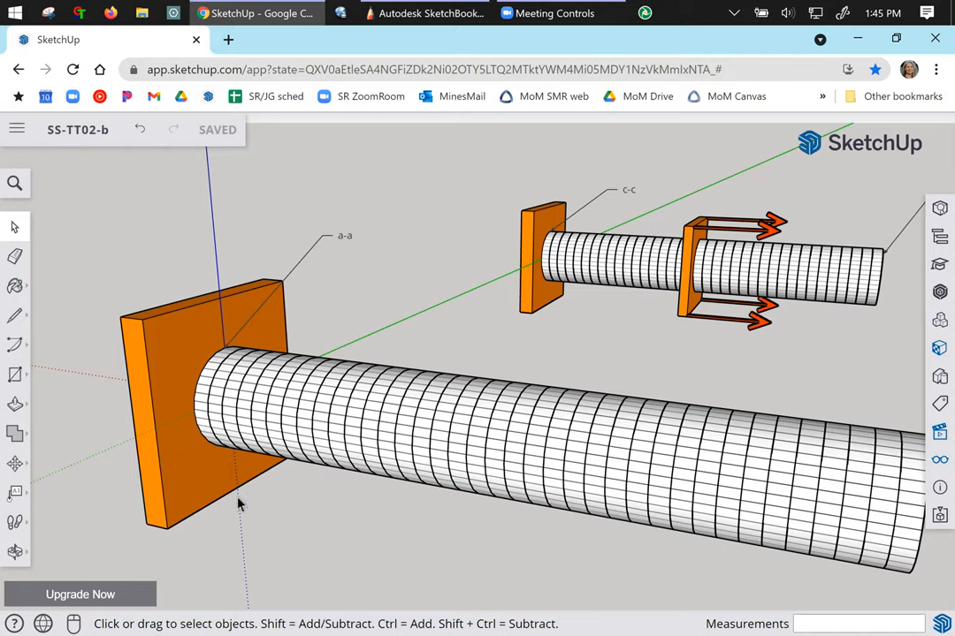
mouse_move(211, 488)
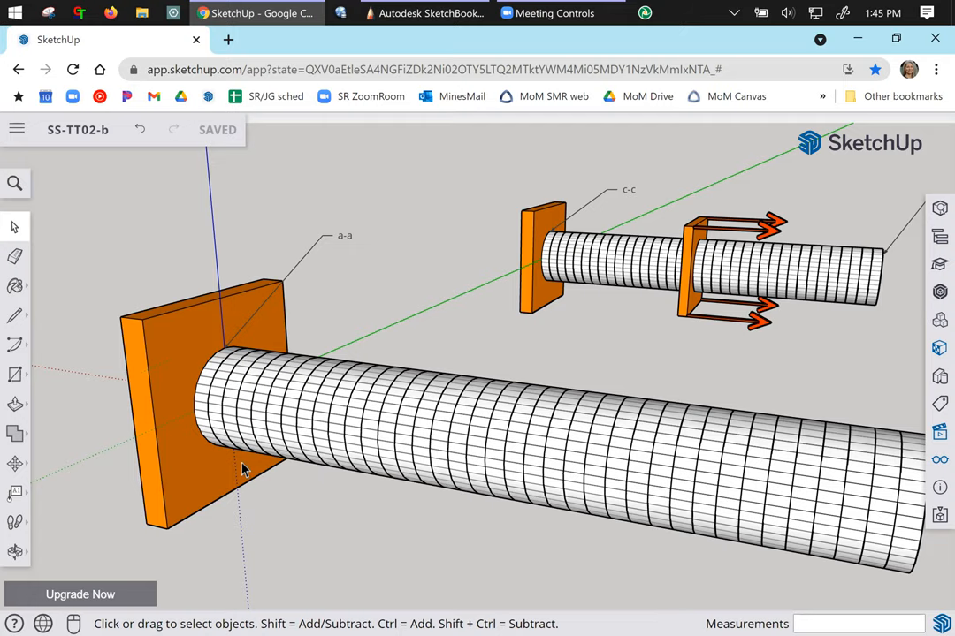
mouse_move(632, 476)
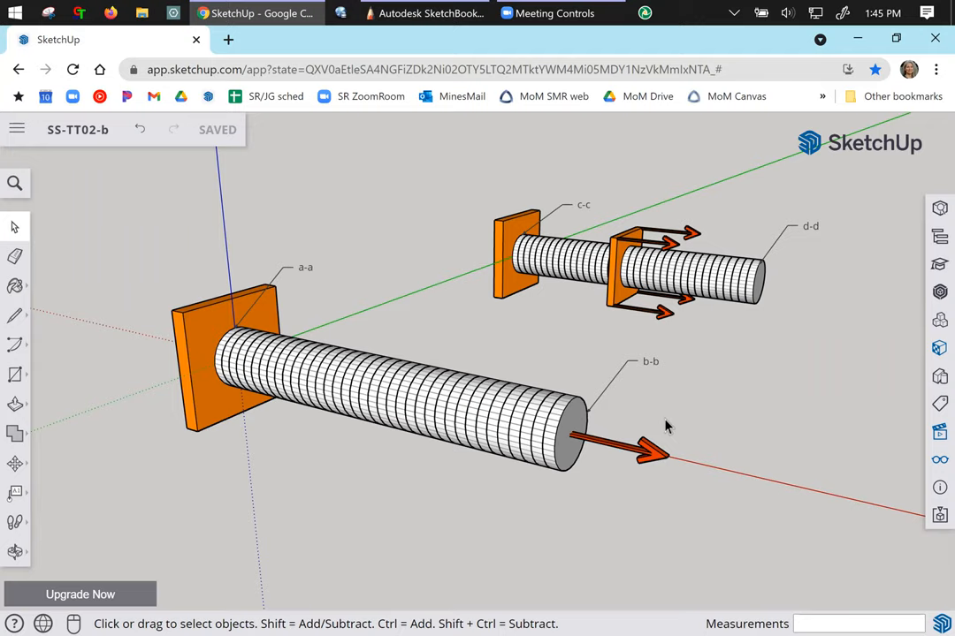
left_click(469, 389)
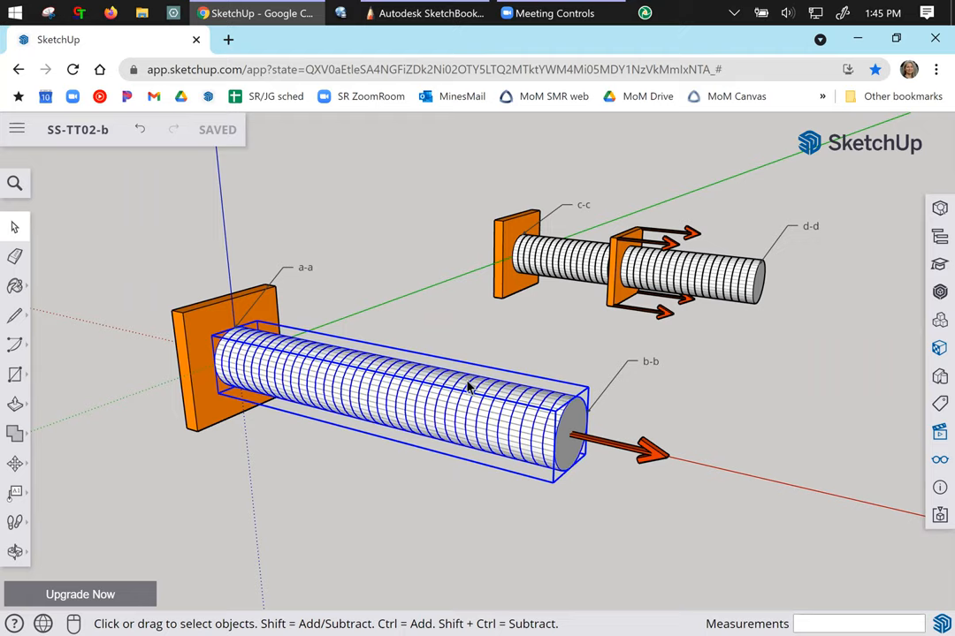
mouse_move(644, 457)
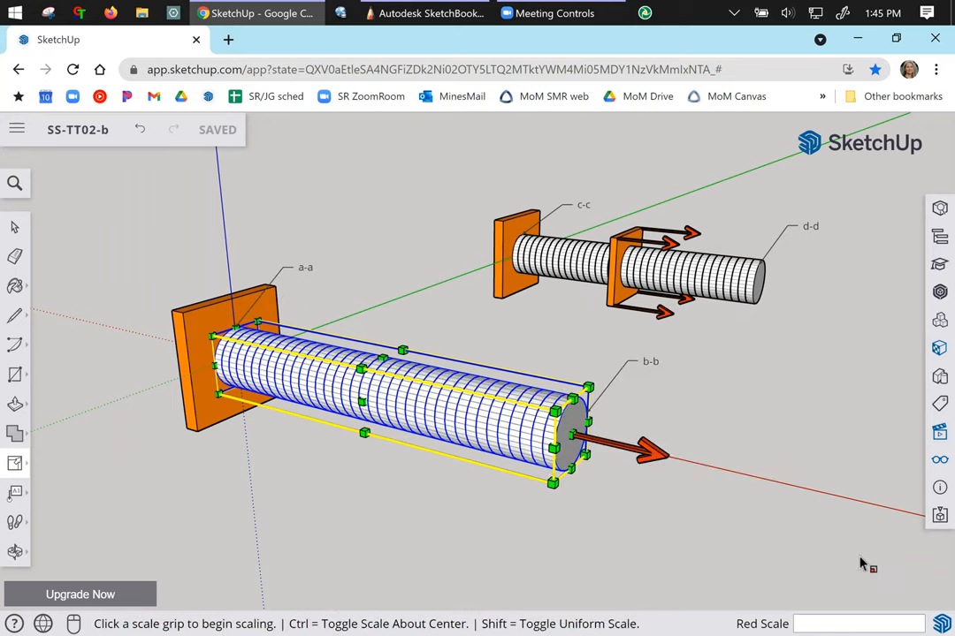
mouse_move(423, 419)
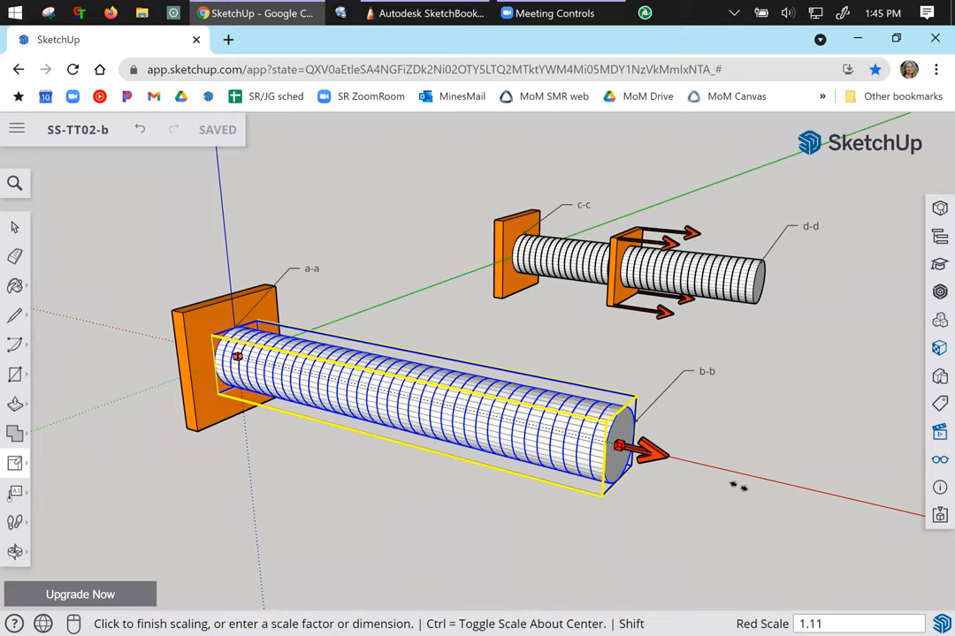
left_click_drag(619, 446, 756, 477)
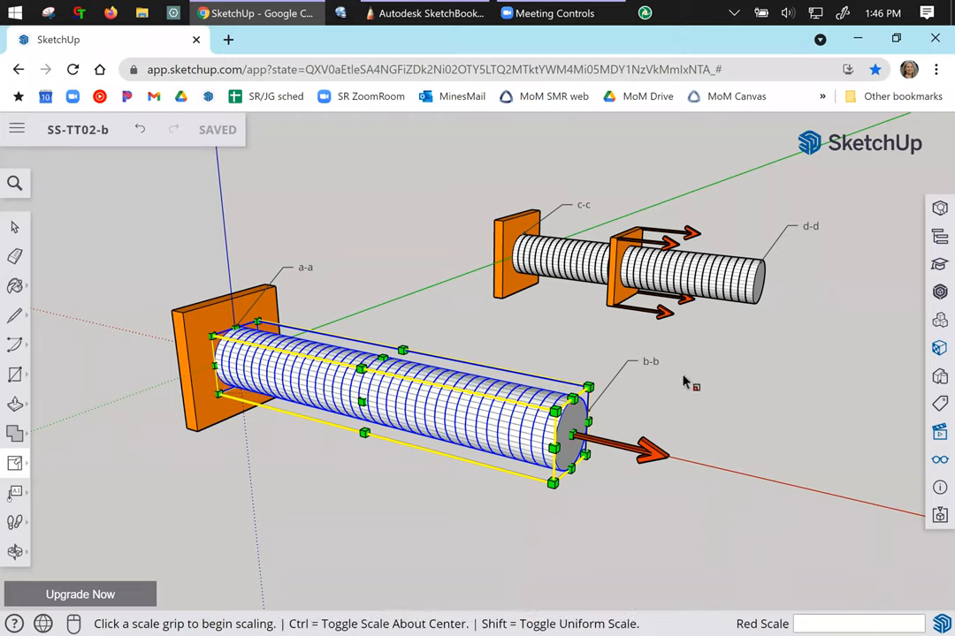
mouse_move(310, 274)
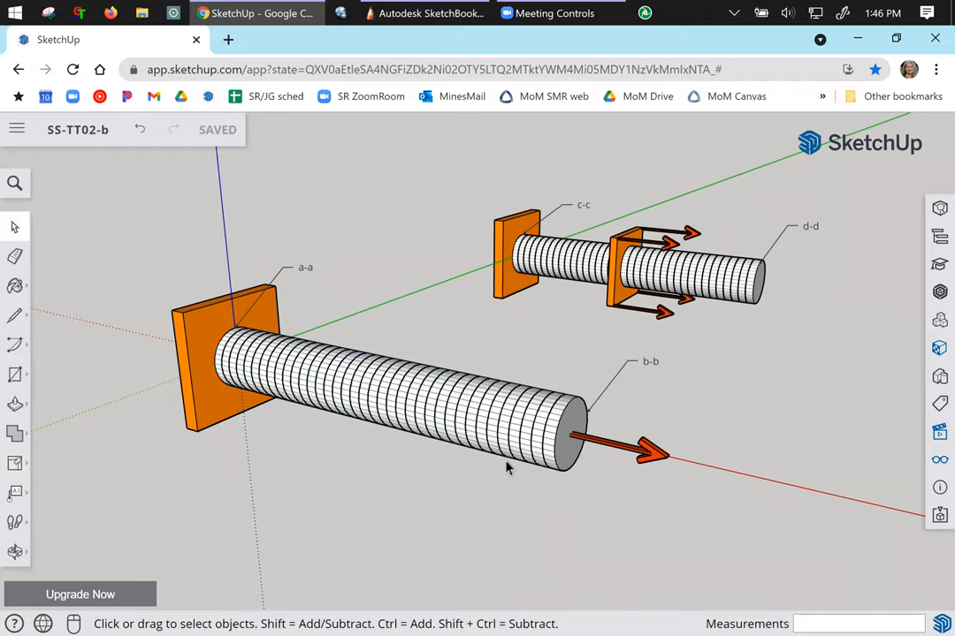
left_click(407, 415)
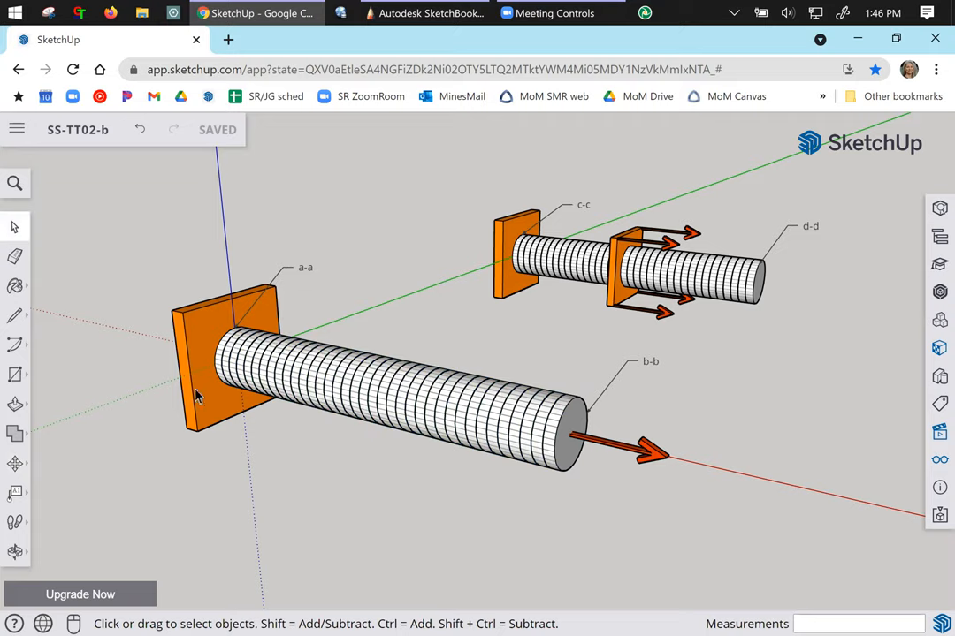
mouse_move(304, 431)
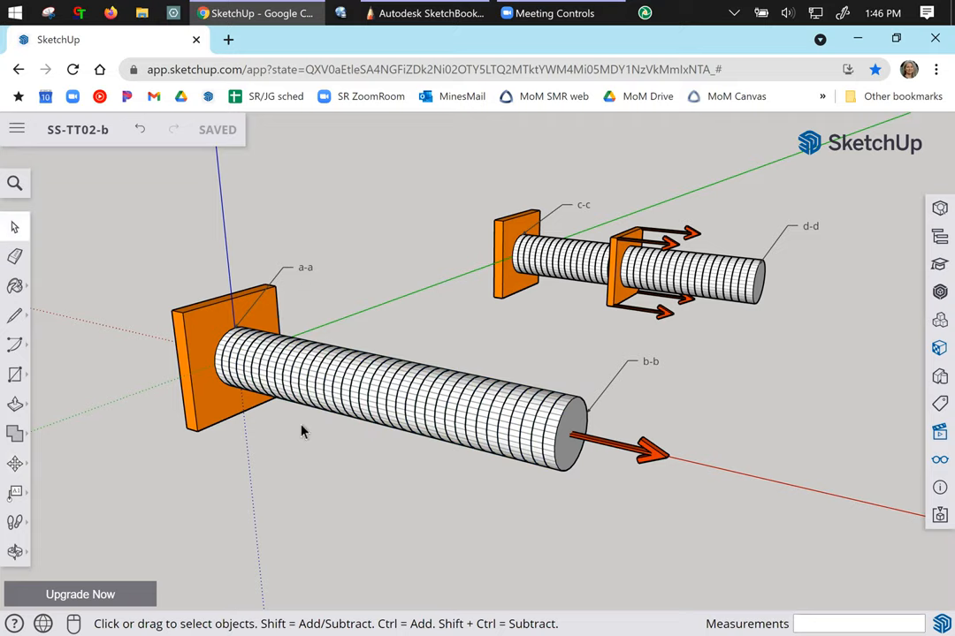
mouse_move(534, 437)
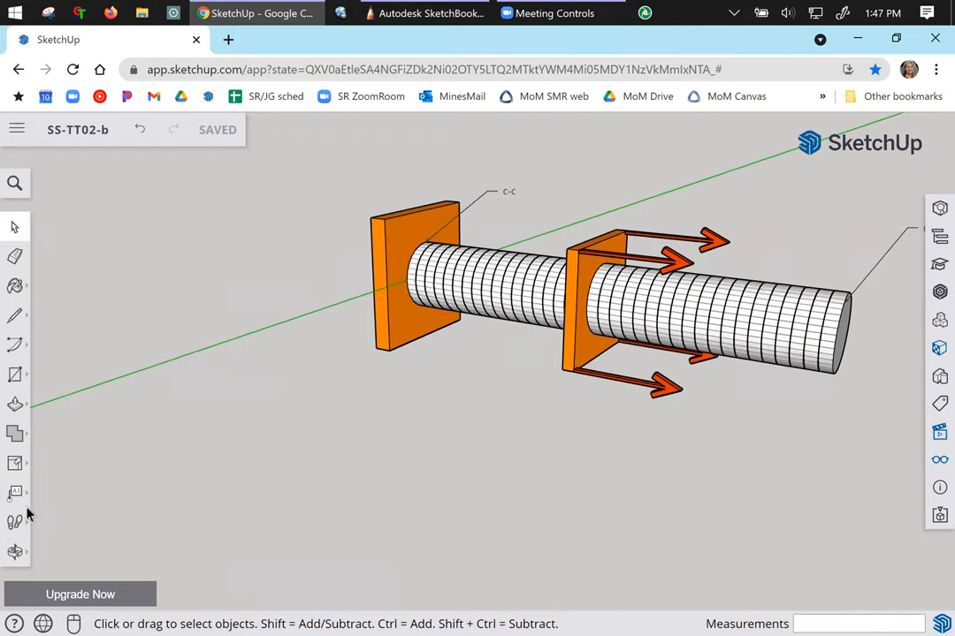
left_click(14, 522)
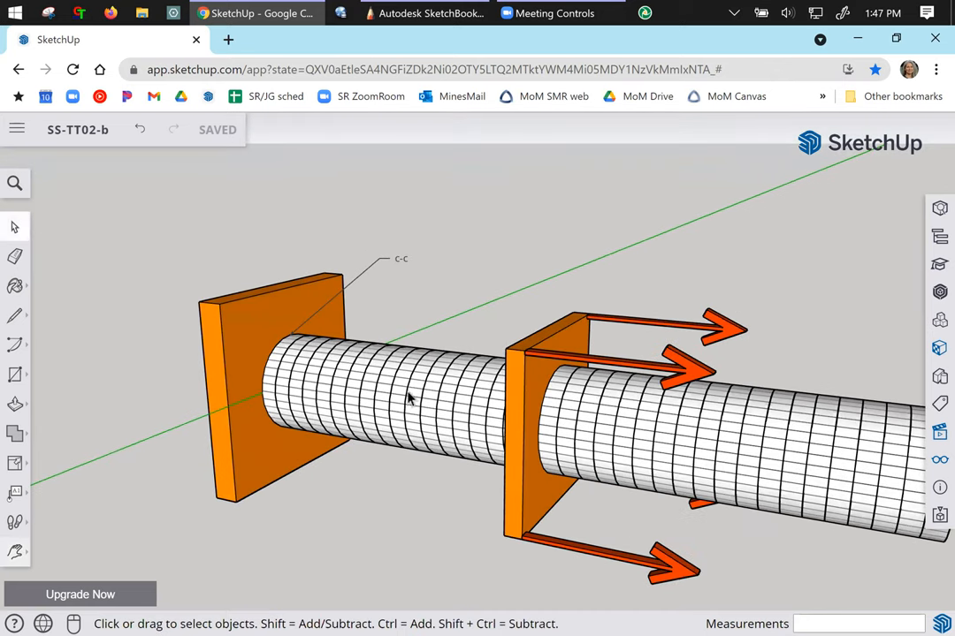
left_click(407, 397)
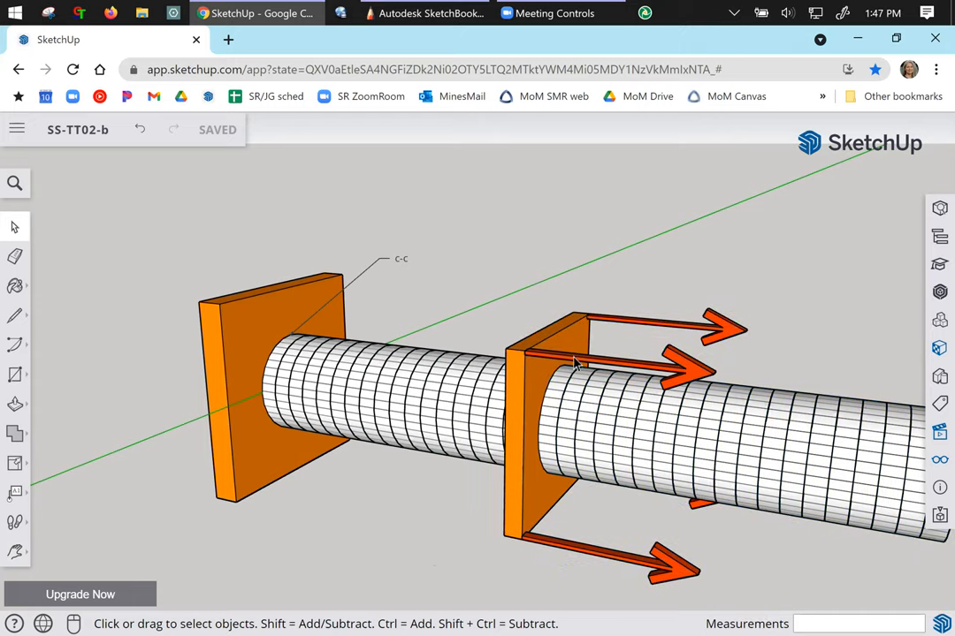
mouse_move(466, 435)
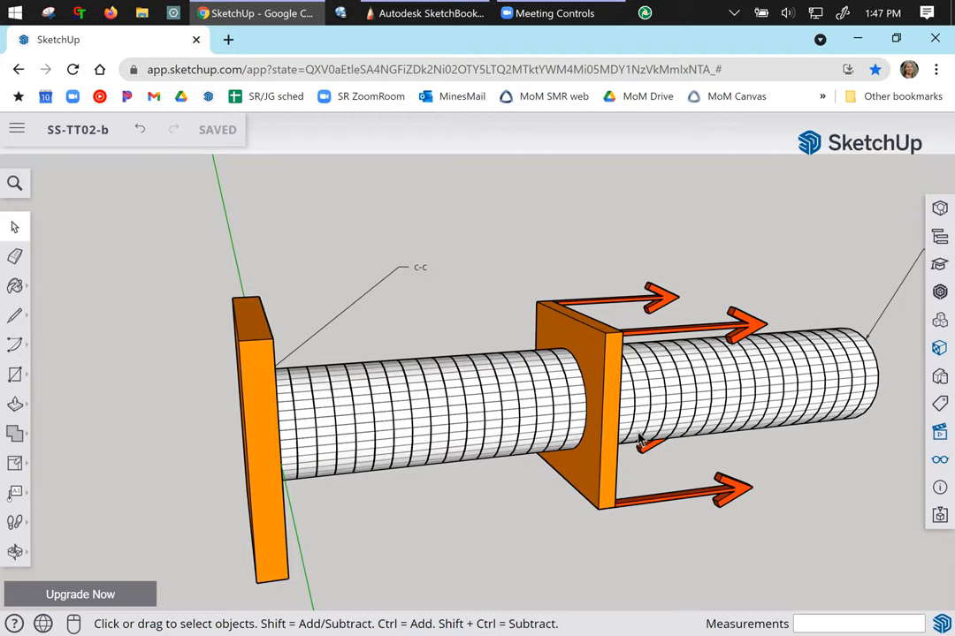
mouse_move(629, 467)
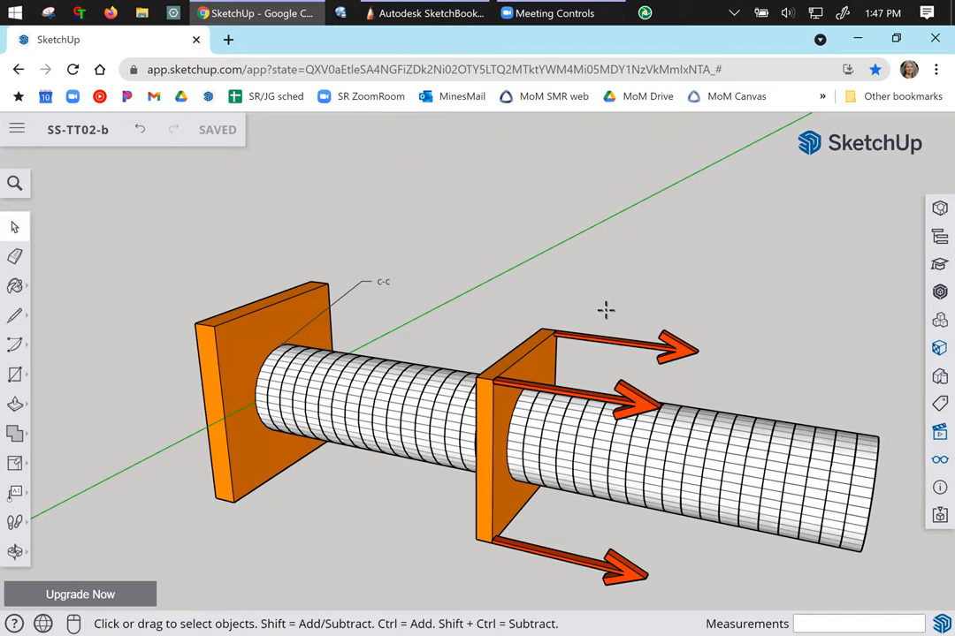
left_click(428, 13)
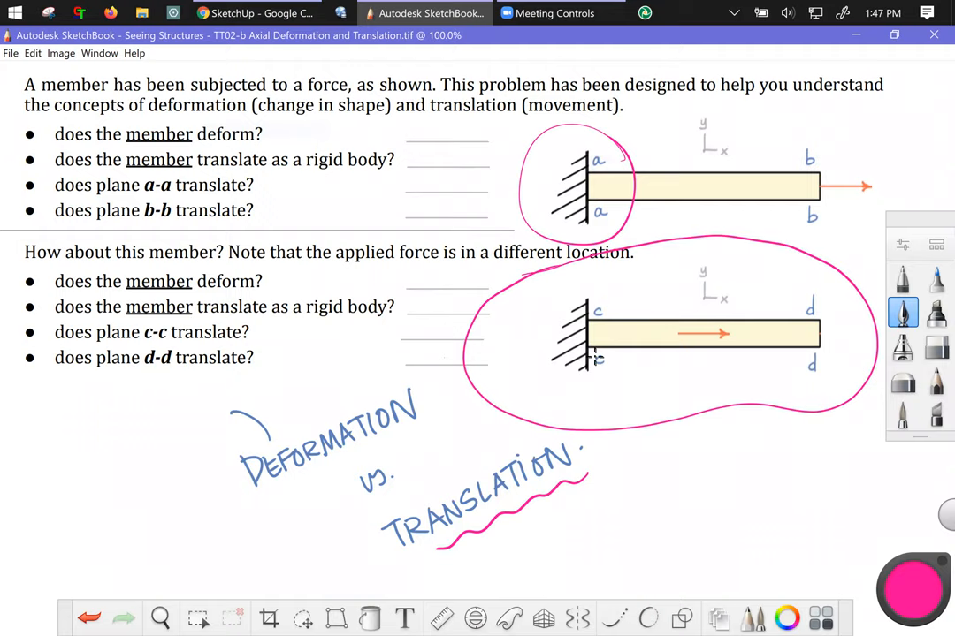
mouse_move(566, 307)
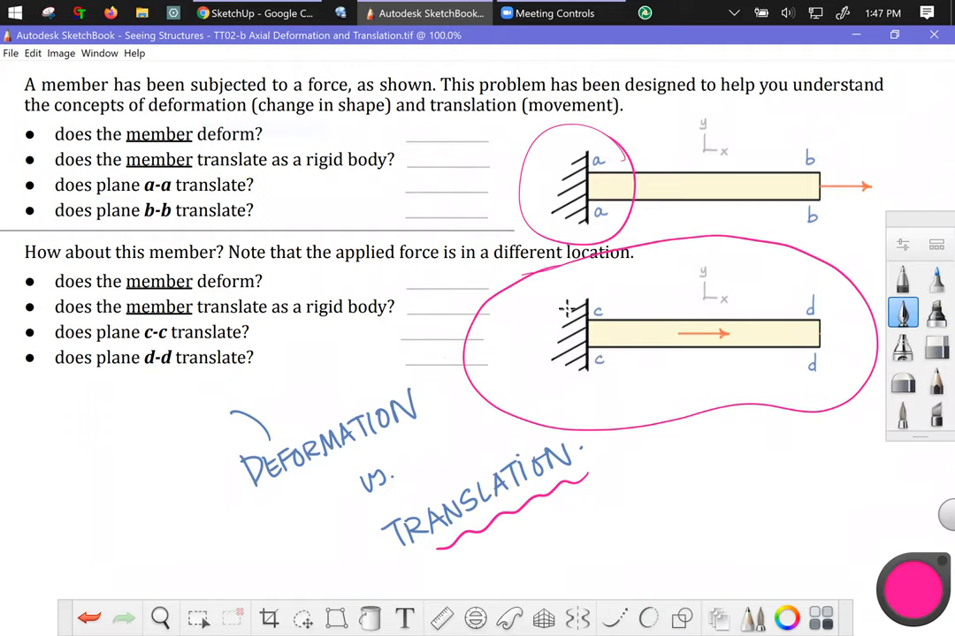
mouse_move(585, 273)
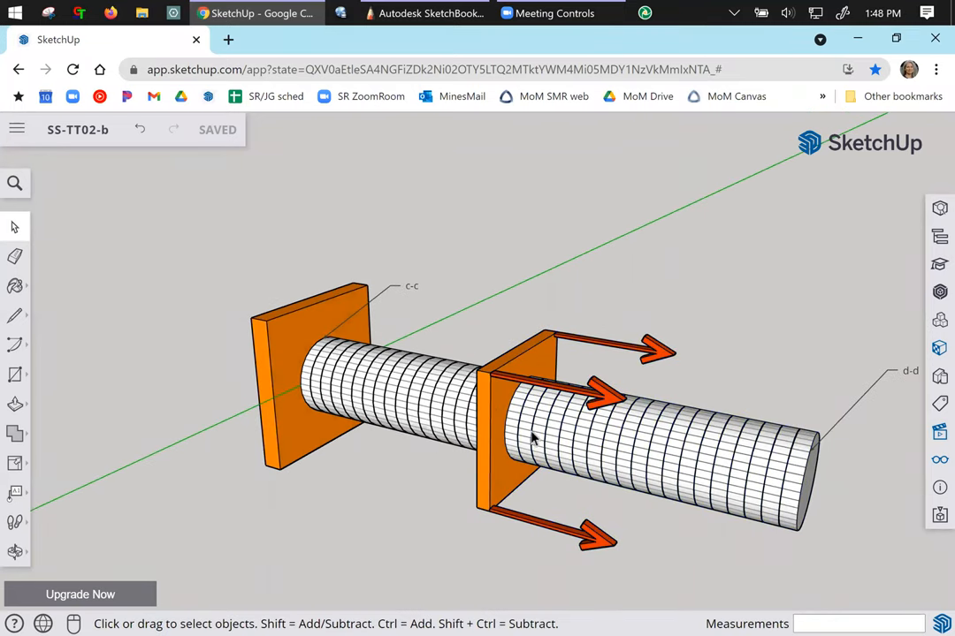
mouse_move(380, 453)
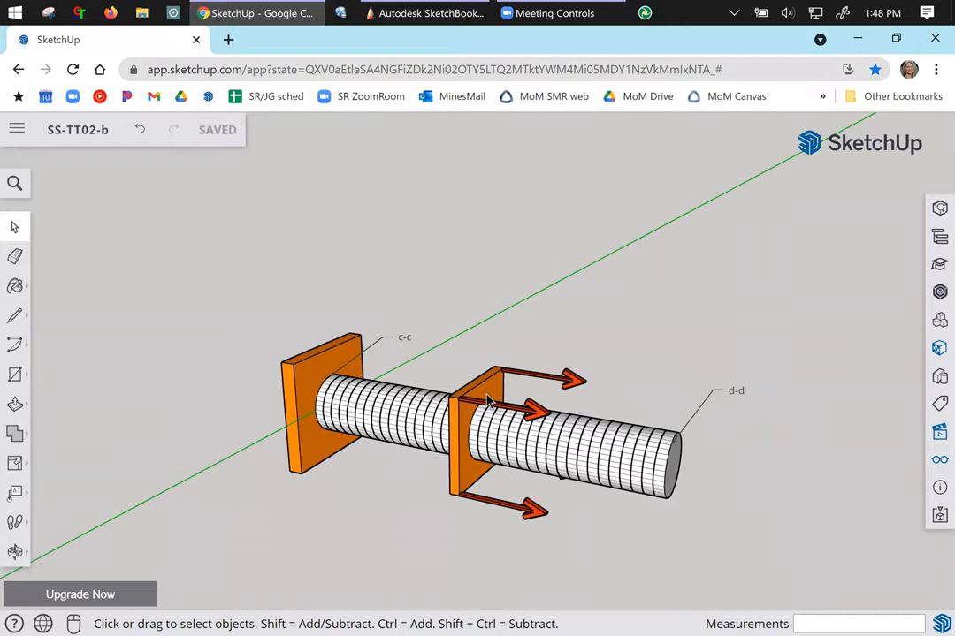
Hide the right loaded segment group with its sliding plate and arrows.
right_click(486, 398)
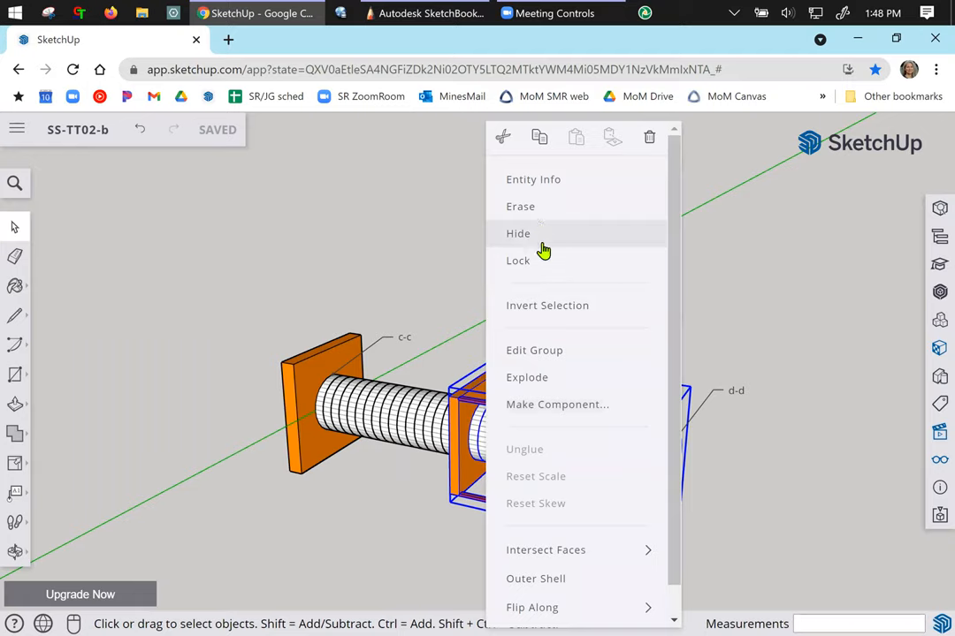
left_click(518, 233)
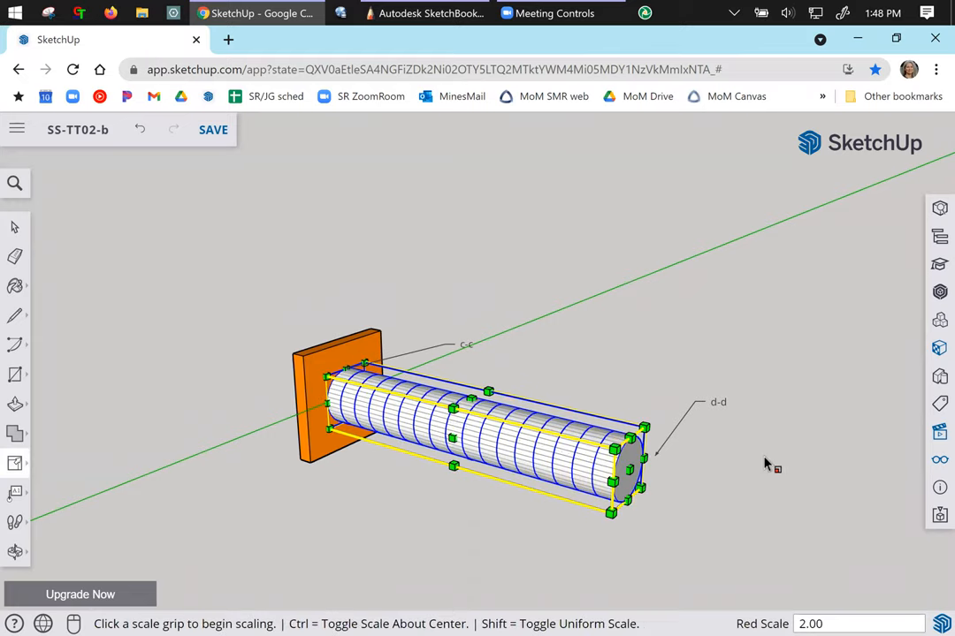
mouse_move(762, 464)
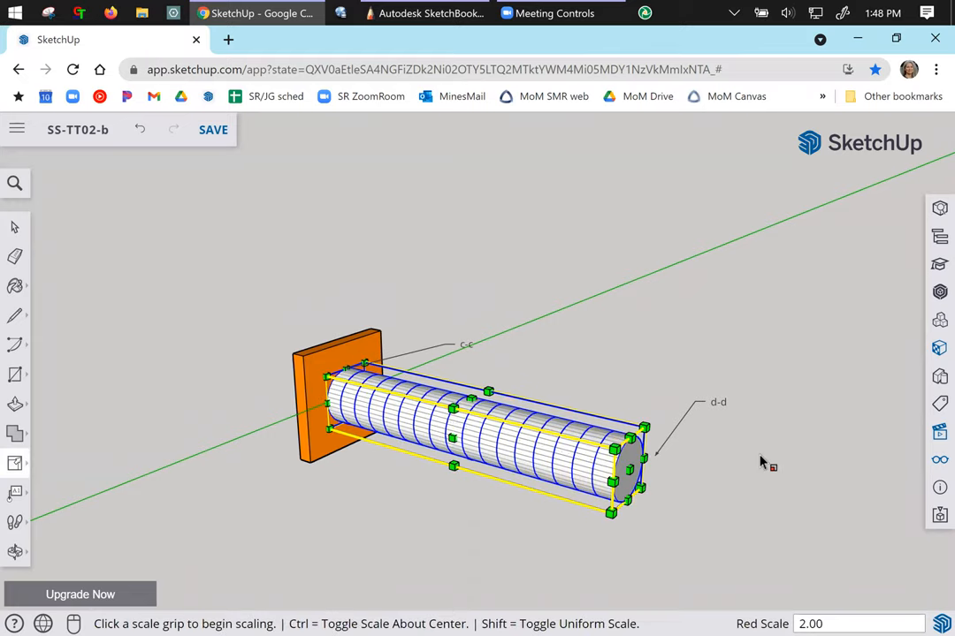
mouse_move(336, 386)
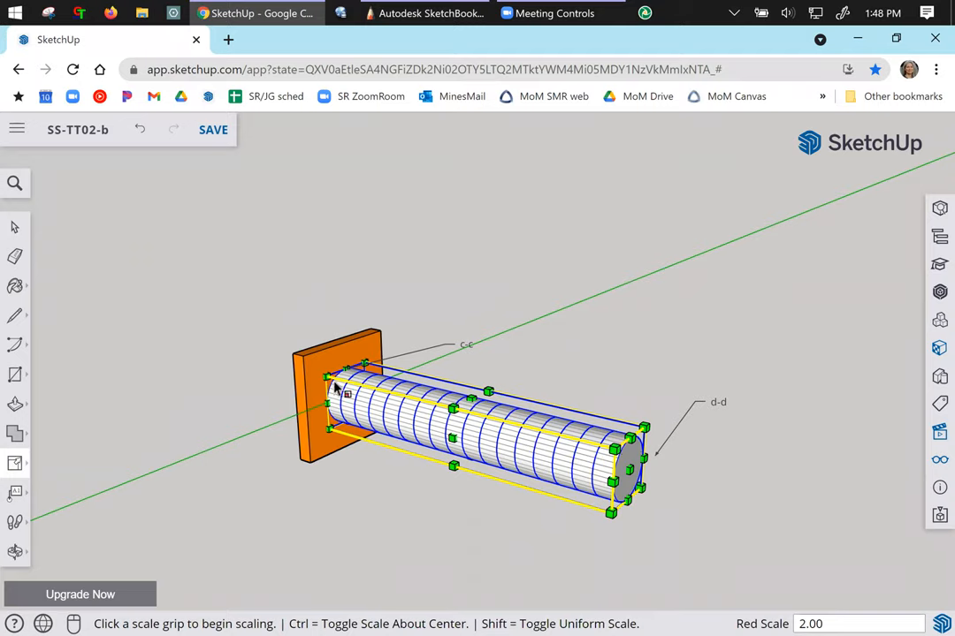
mouse_move(402, 434)
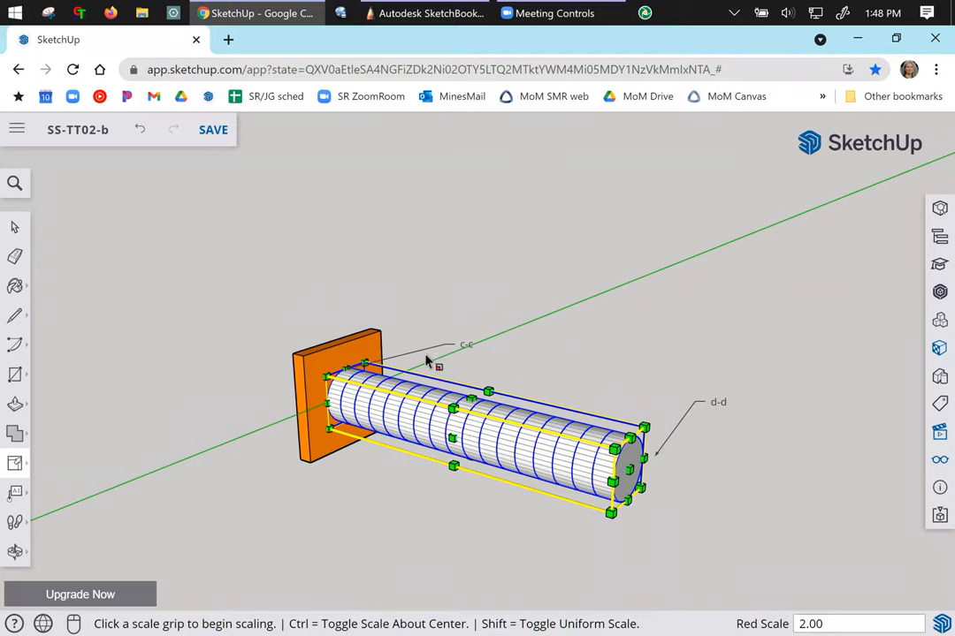
mouse_move(351, 416)
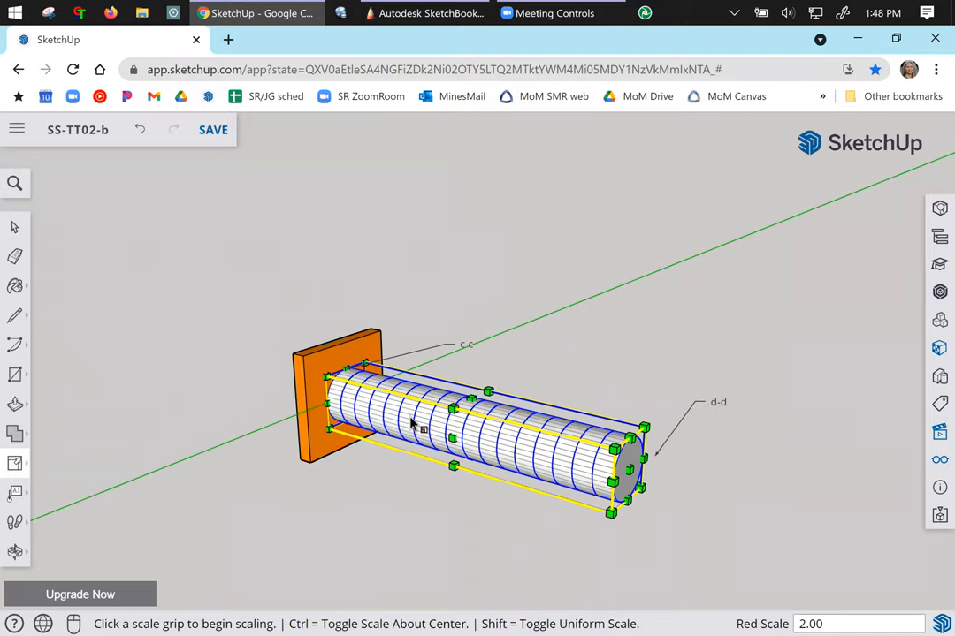
mouse_move(459, 372)
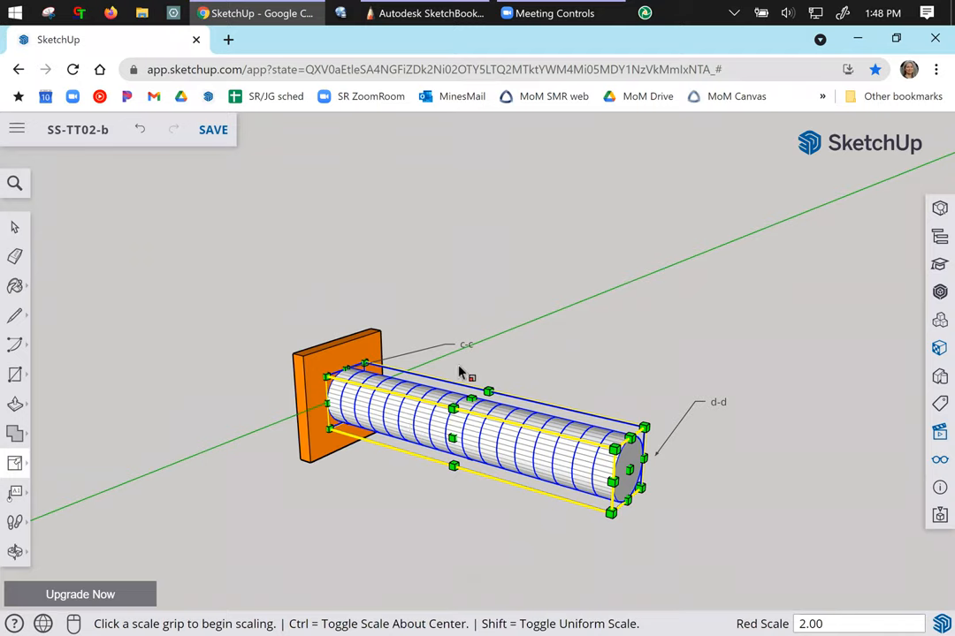
mouse_move(473, 366)
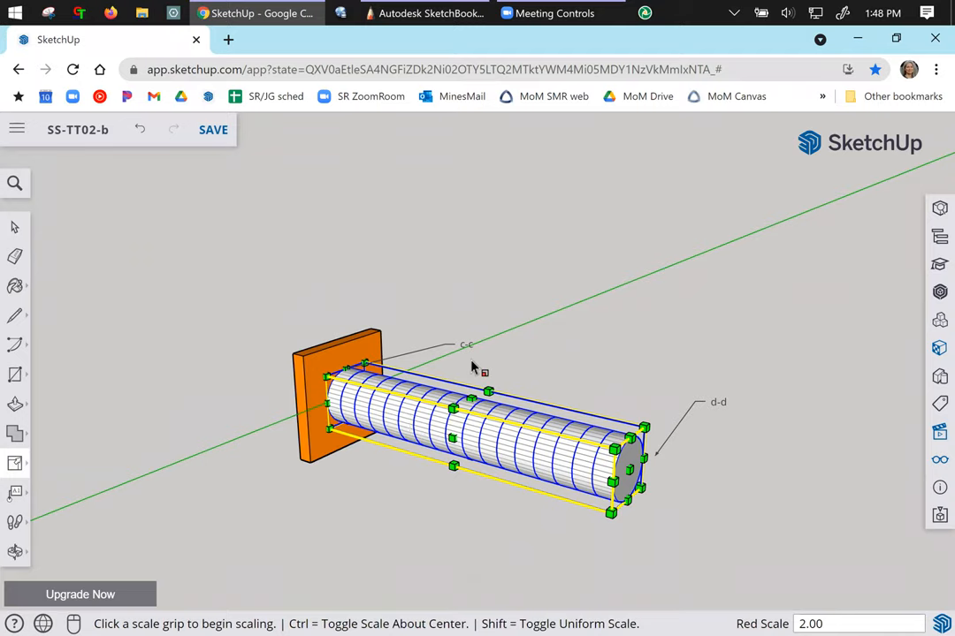
mouse_move(33, 246)
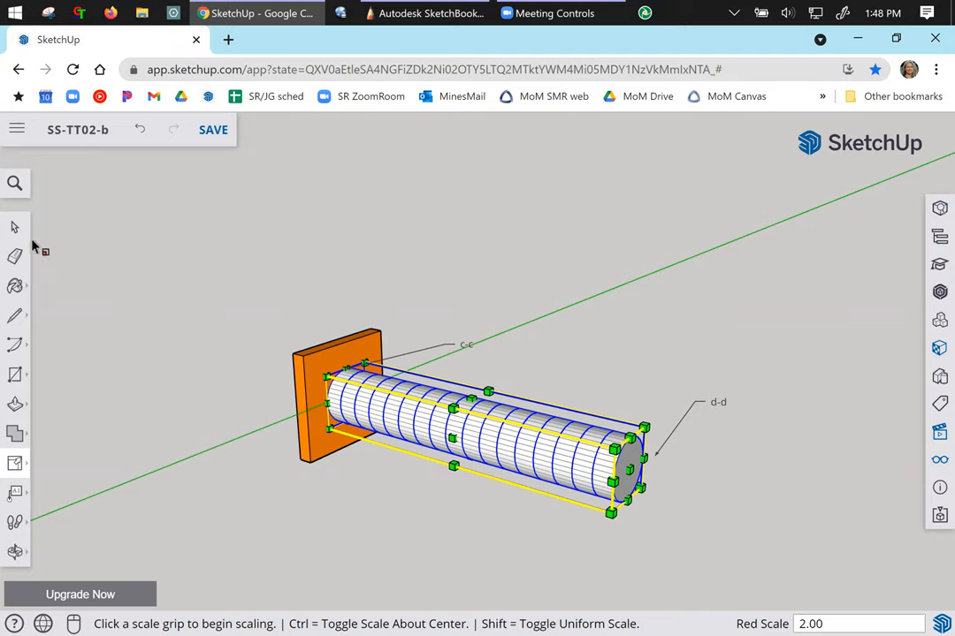
Clear the selection and use Unhide All in the Display panel.
left_click(938, 210)
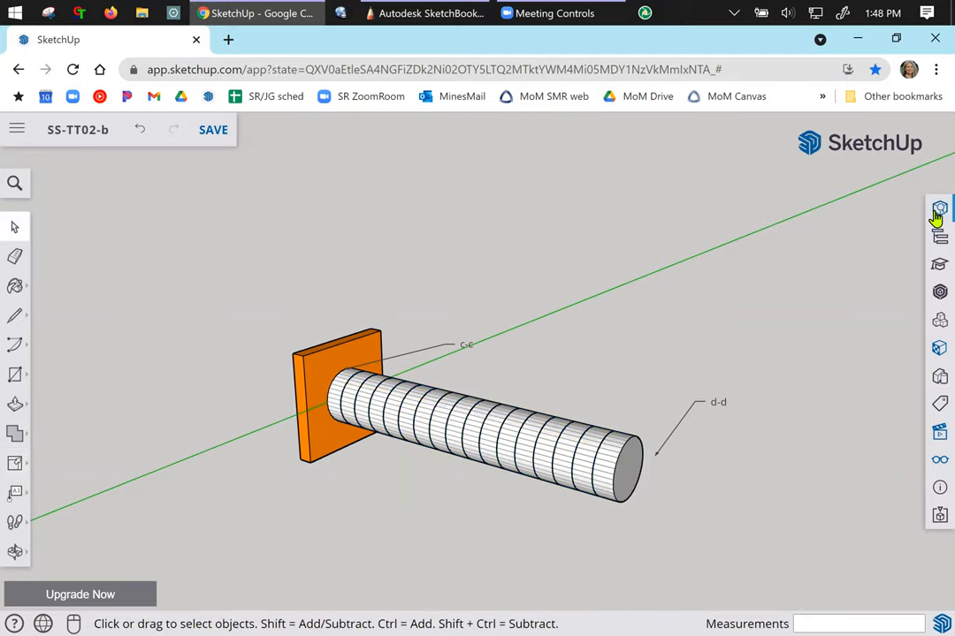
left_click(940, 210)
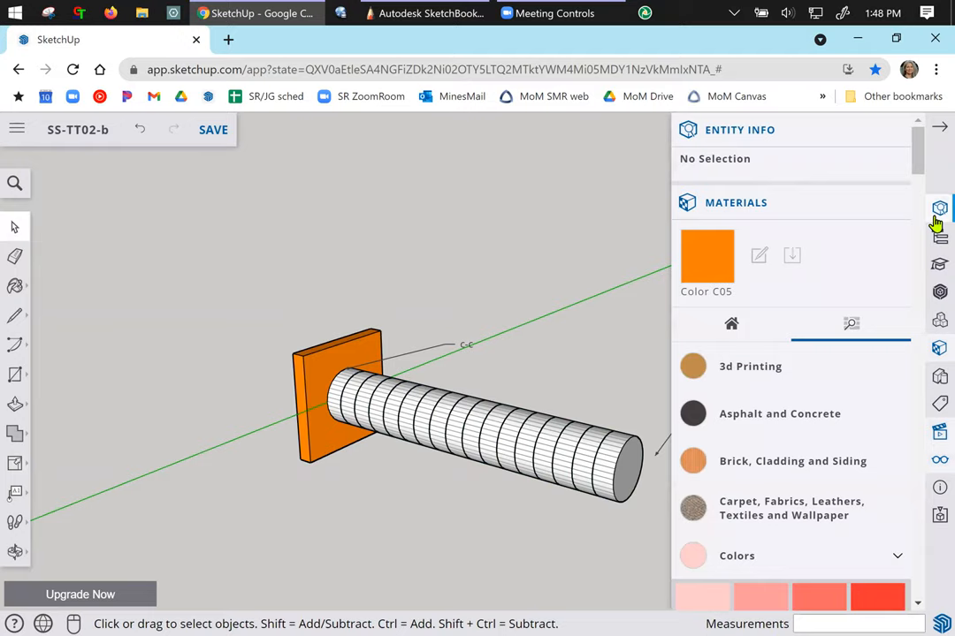
mouse_move(937, 478)
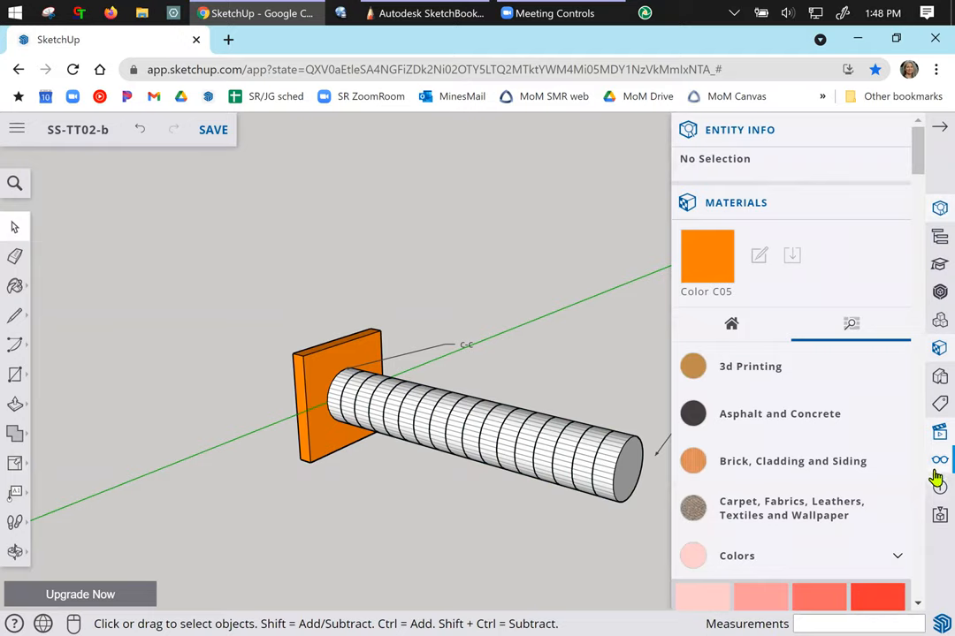
left_click(940, 458)
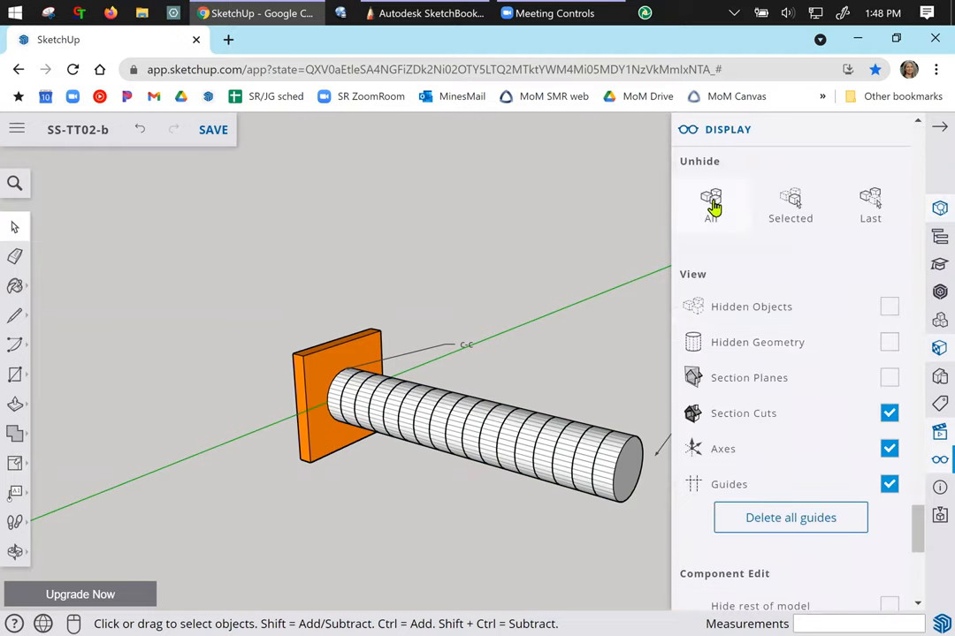
left_click(711, 205)
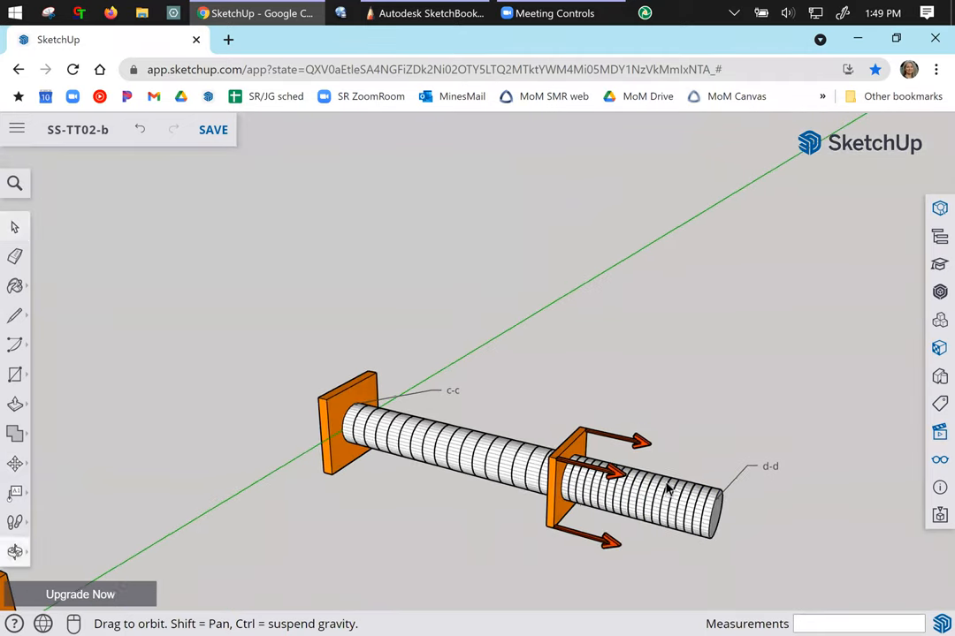
left_click(641, 491)
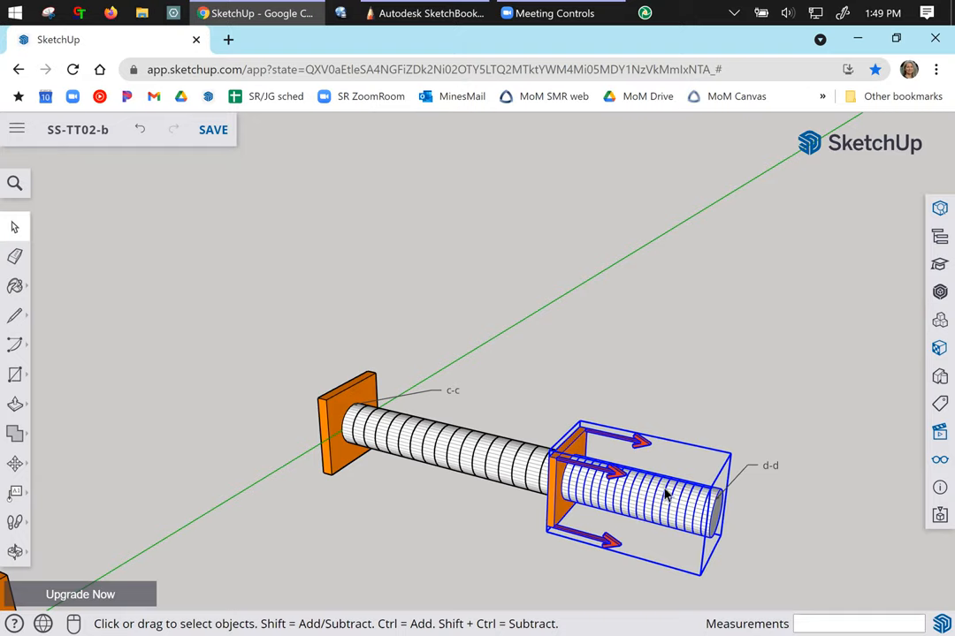
mouse_move(741, 524)
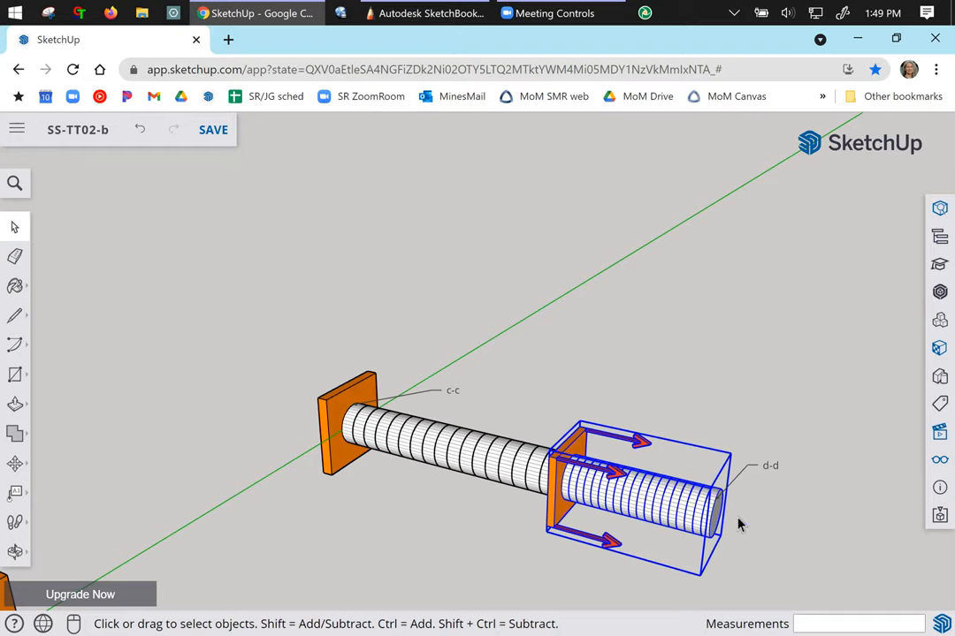
mouse_move(438, 555)
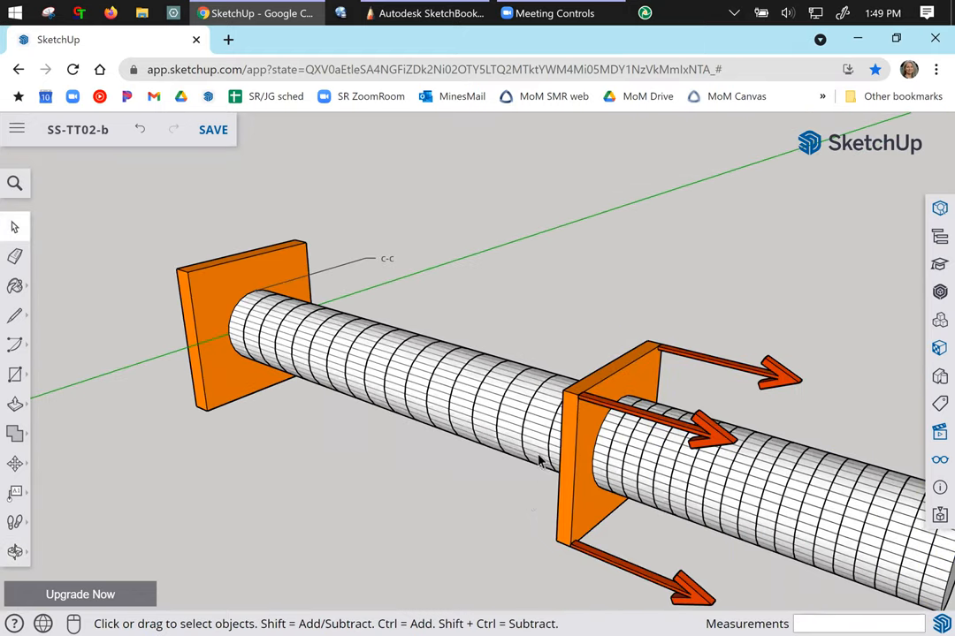
mouse_move(420, 365)
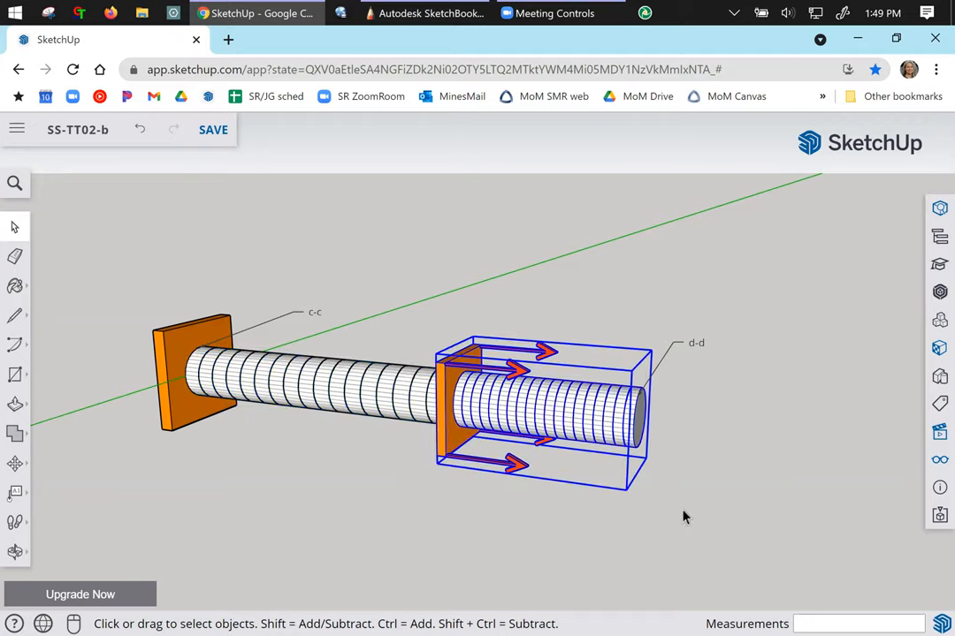
mouse_move(707, 526)
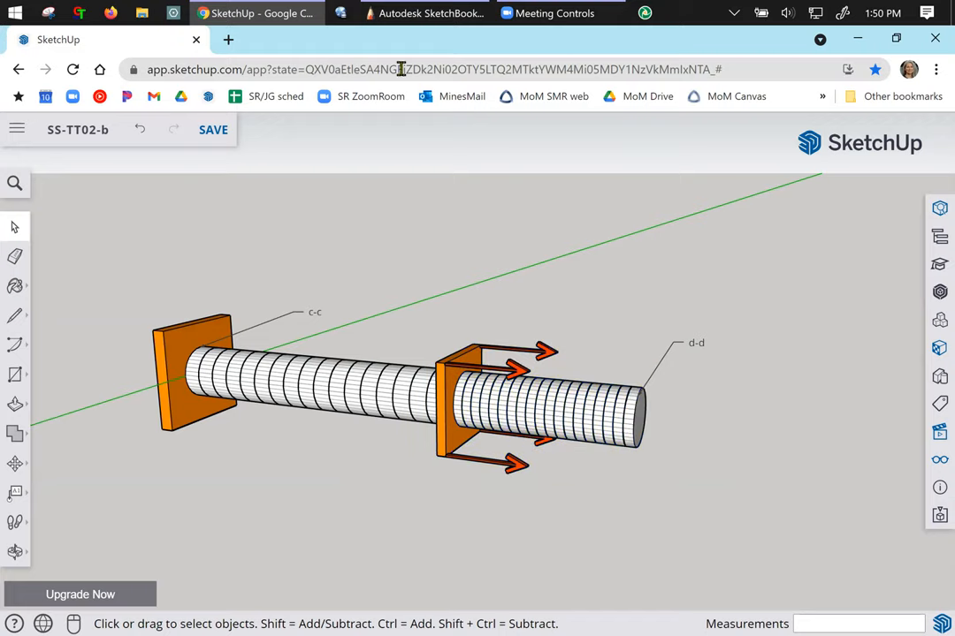
mouse_move(429, 12)
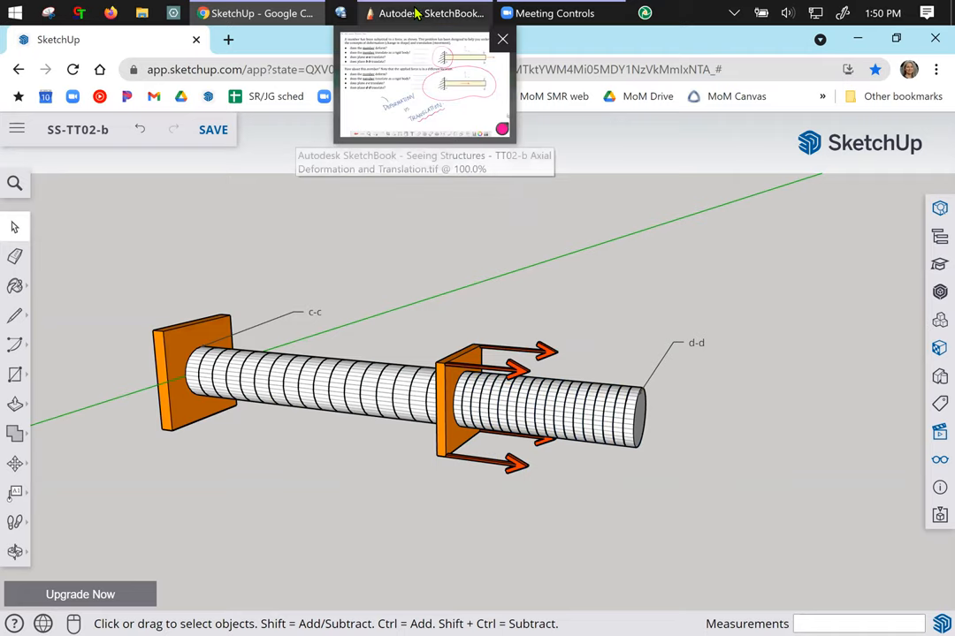
Switch to the SketchBook worksheet with the pink loops and handwritten note.
left_click(430, 12)
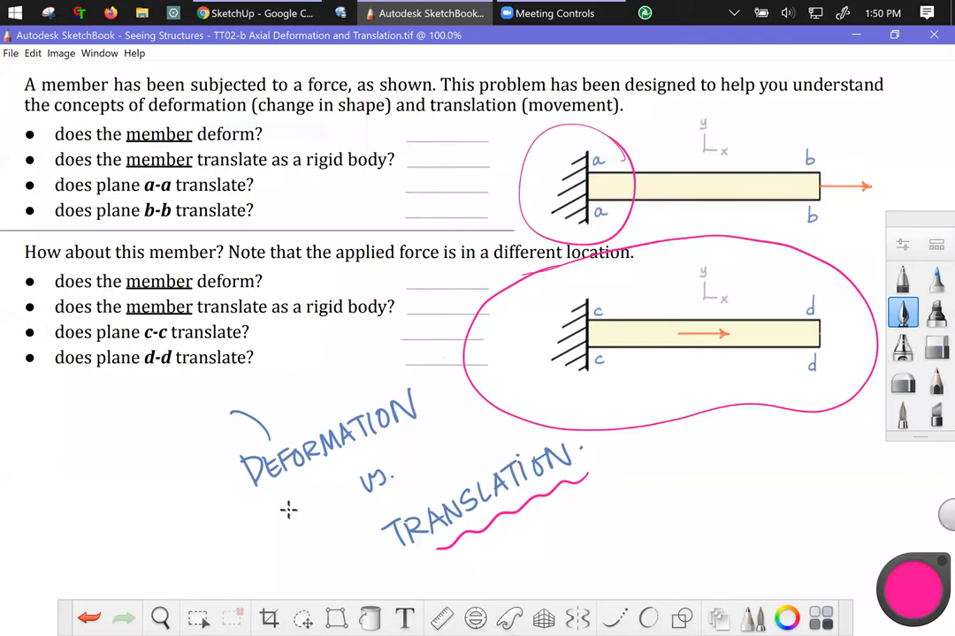
mouse_move(439, 468)
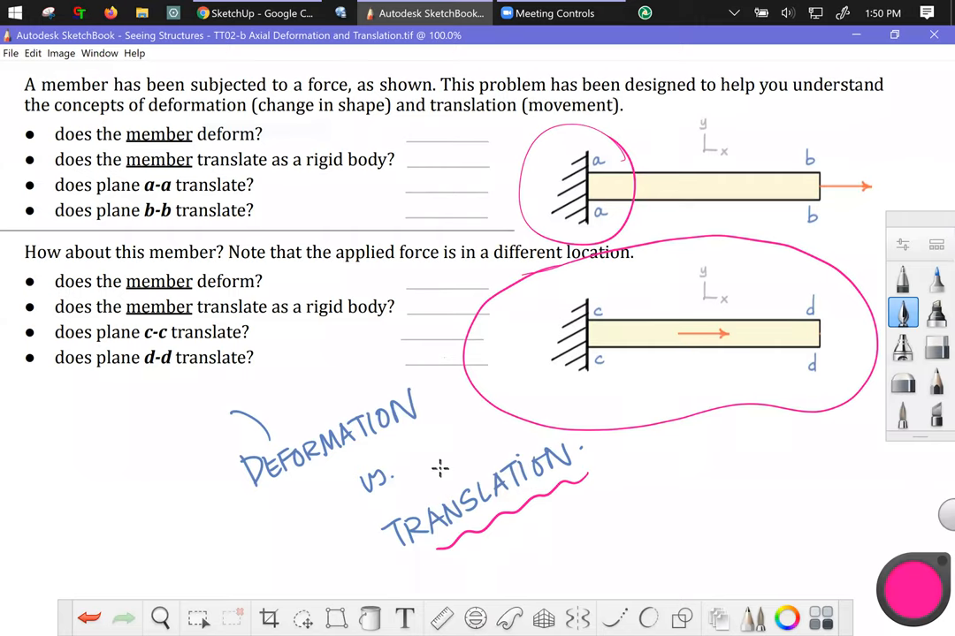
mouse_move(568, 496)
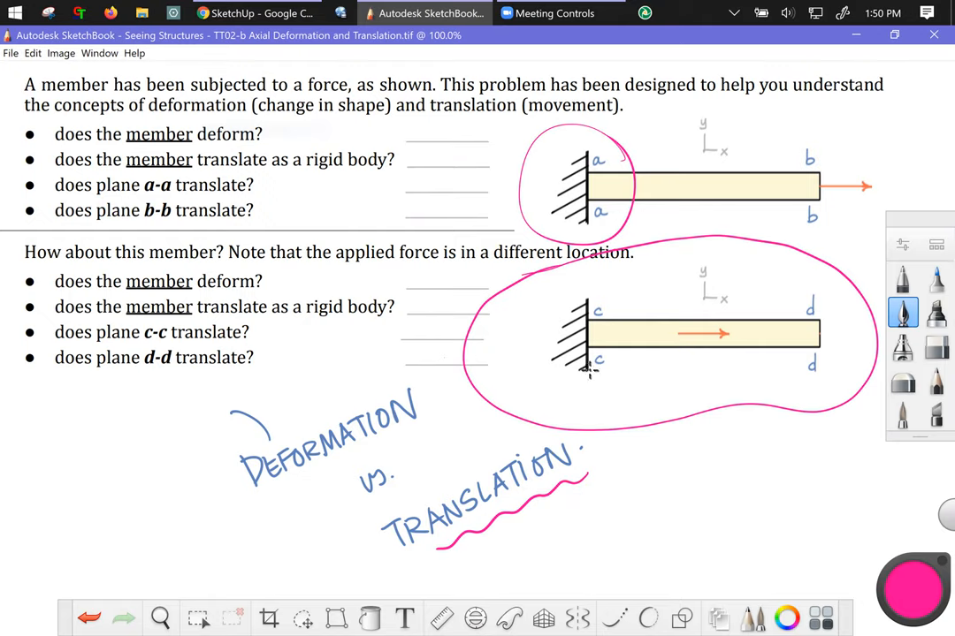
mouse_move(569, 106)
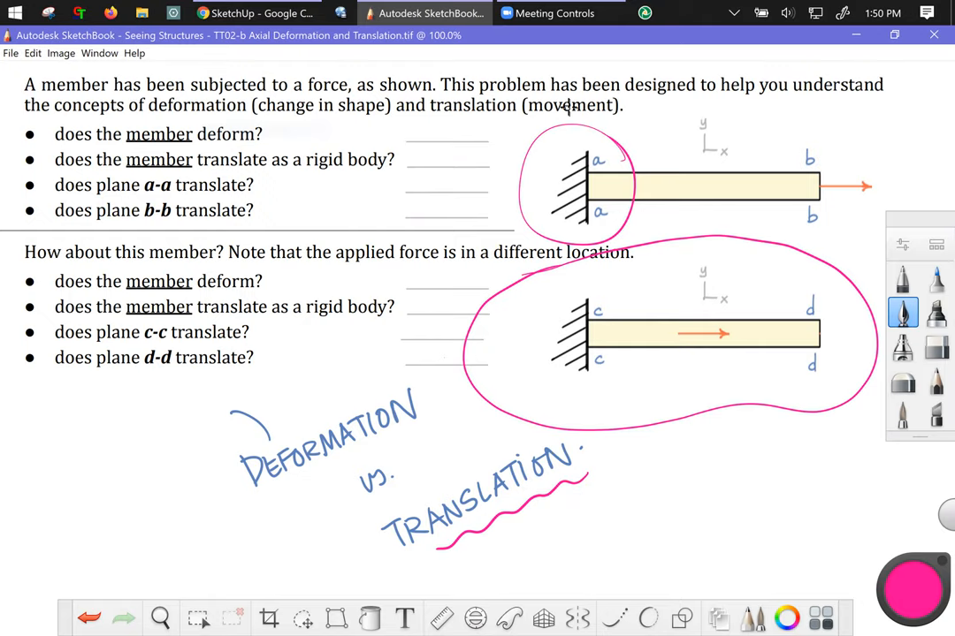